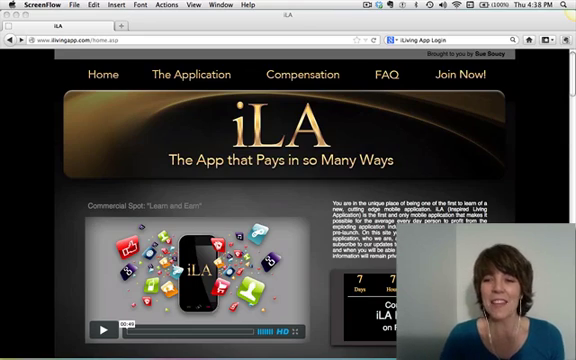
- Scroll down to the home page footer with the Associate Login link
scroll(down, 3)
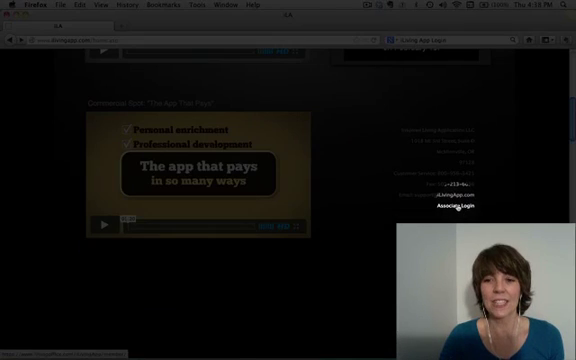
- Follow the Associate Login link to reach the back office sign-in page
click(462, 209)
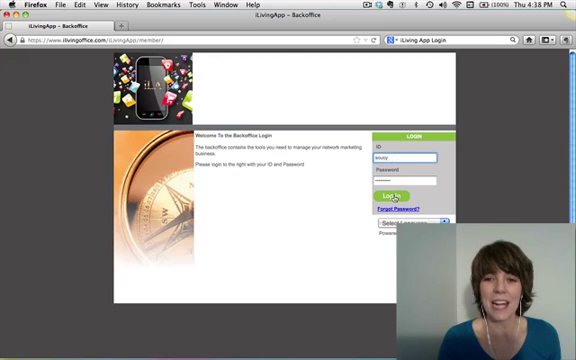
click(389, 194)
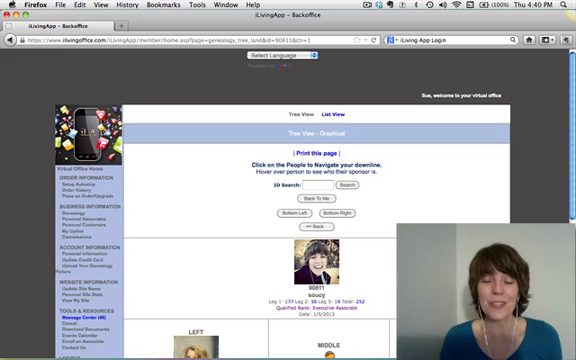
- Scroll down the genealogy tree to see the member's left, middle and right legs
scroll(down, 3)
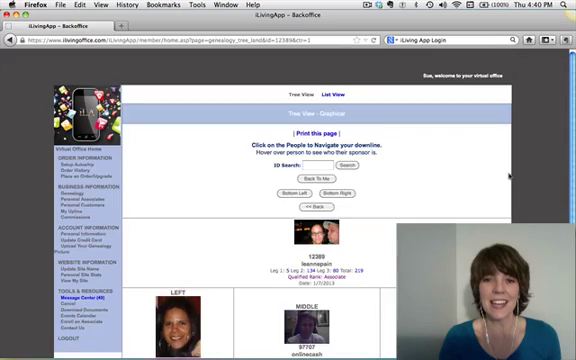
scroll(down, 3)
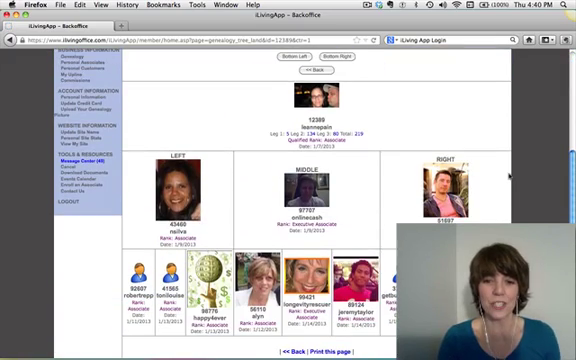